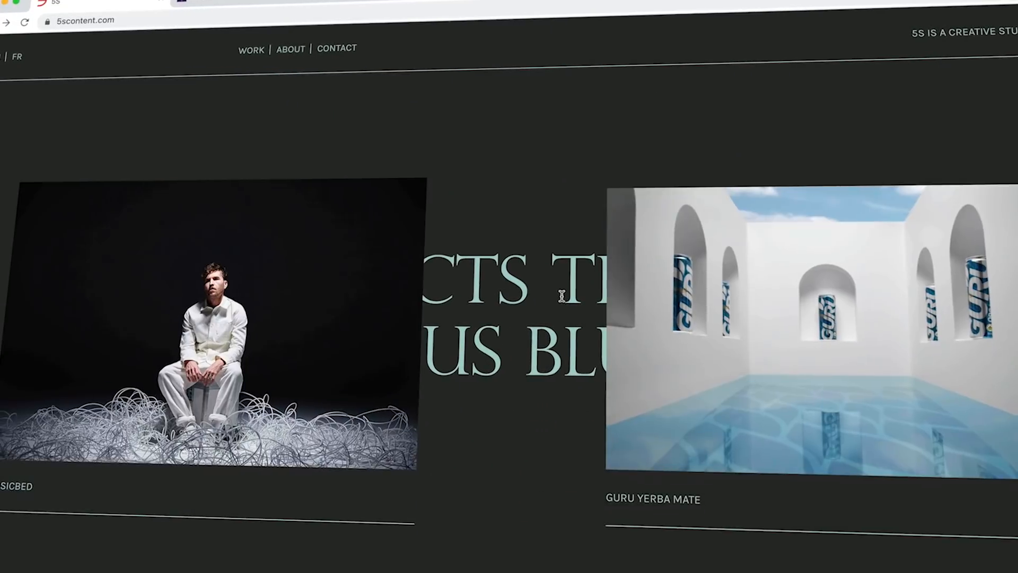
scroll("down", 3)
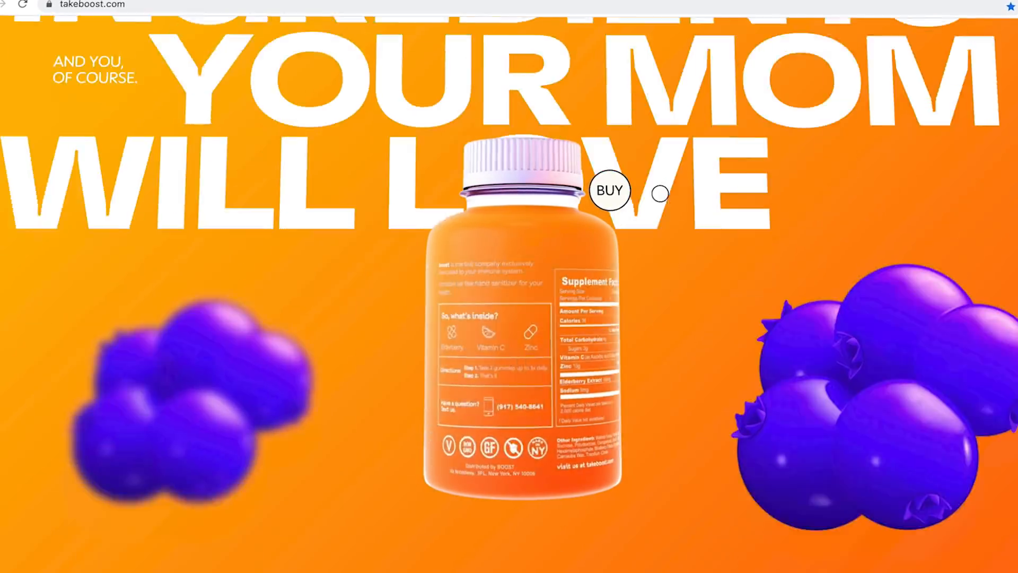
scroll("down", 3)
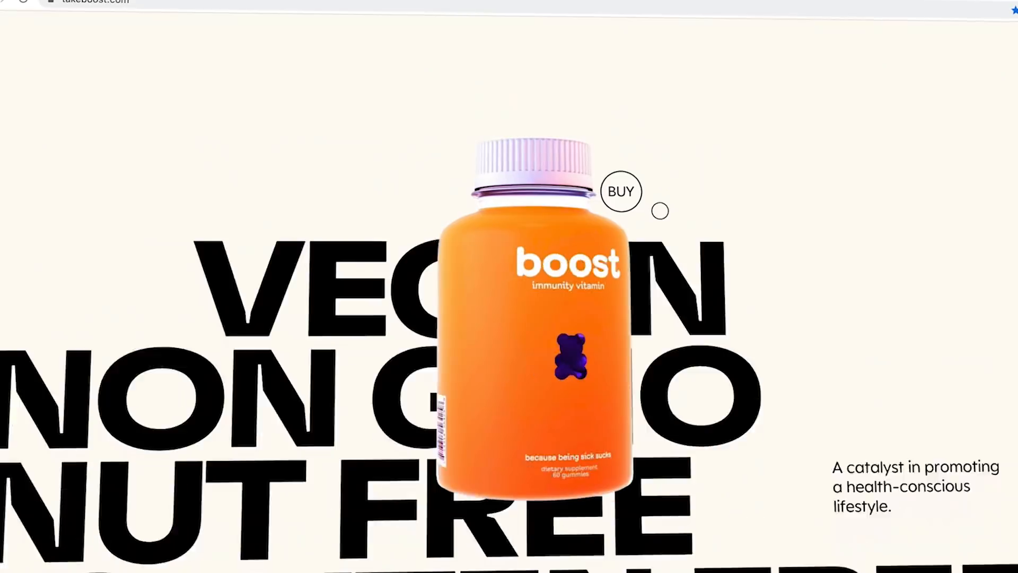